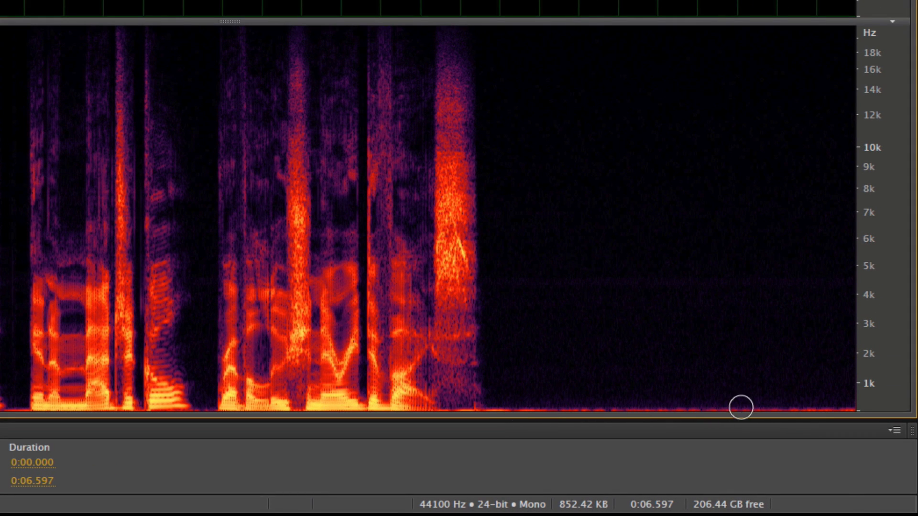
mouse_move(536, 397)
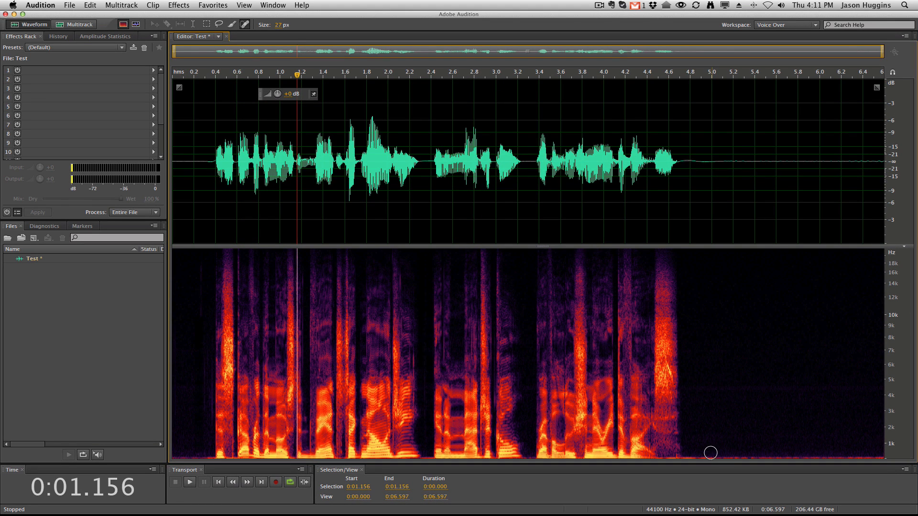
mouse_move(767, 410)
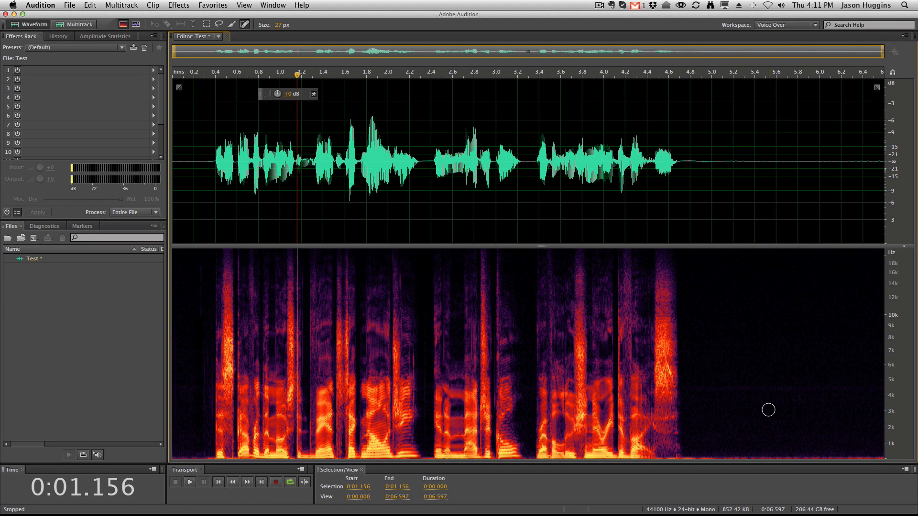
mouse_move(734, 358)
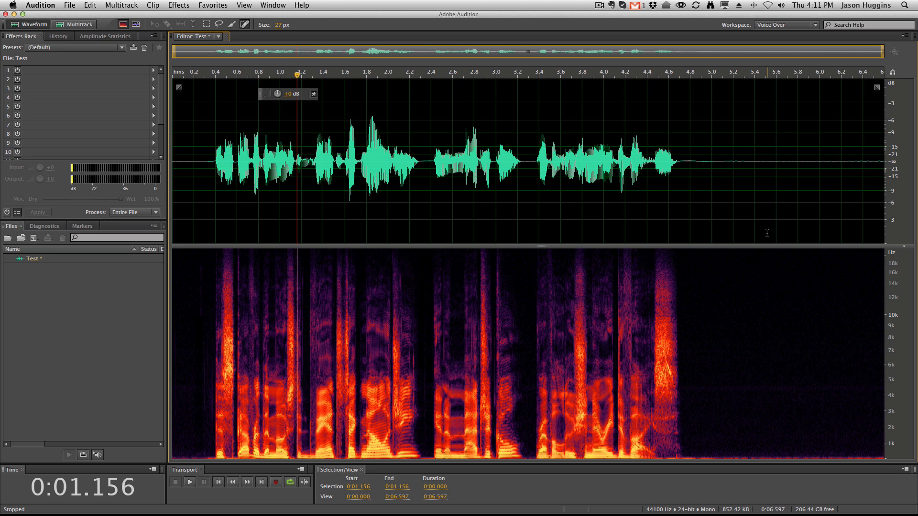
mouse_move(390, 208)
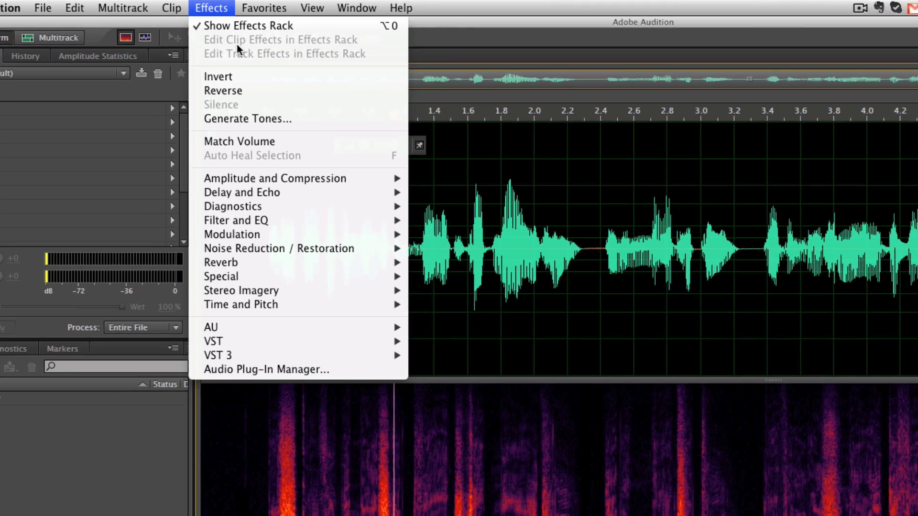
mouse_move(260, 267)
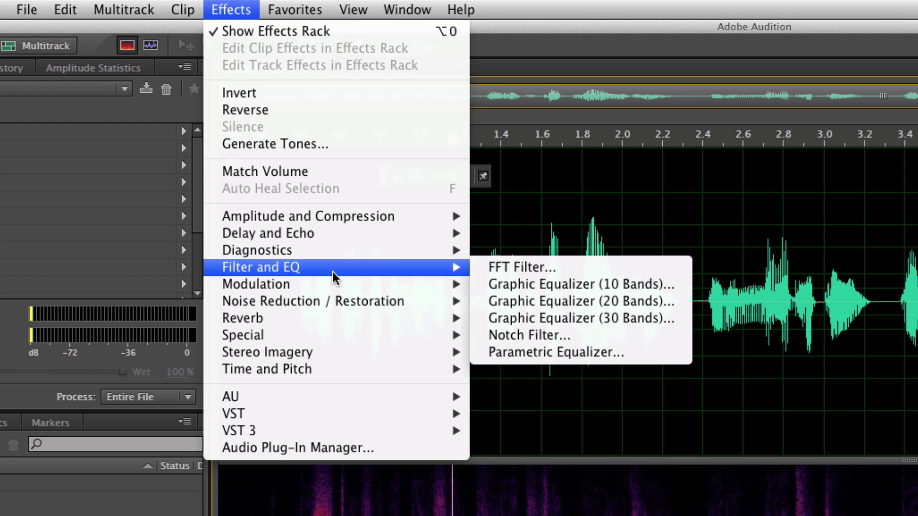
mouse_move(562, 301)
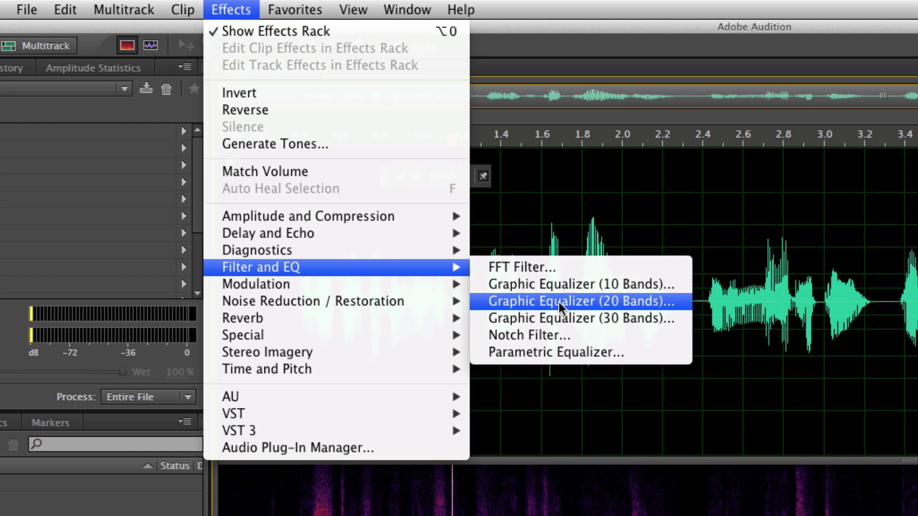
mouse_move(565, 353)
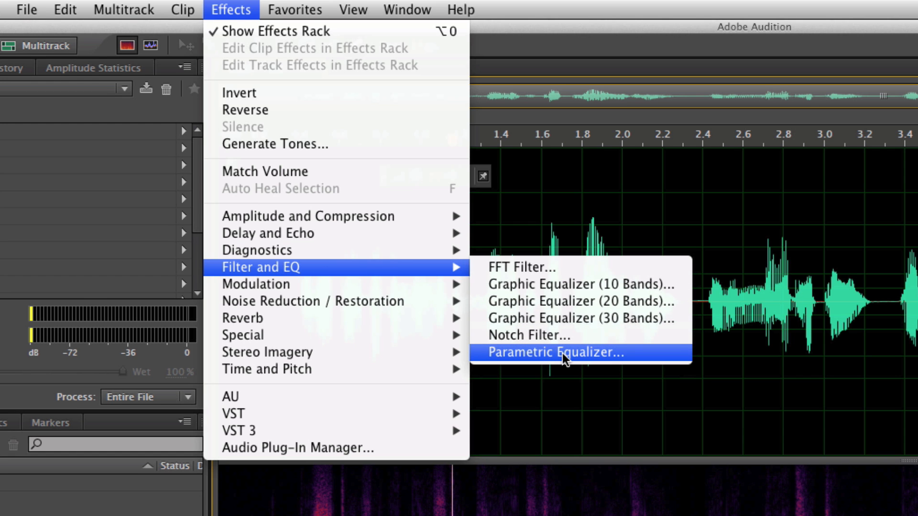
Step: Bring up the Parametric Equalizer effect with its 80 Hz high-pass band
left_click(553, 352)
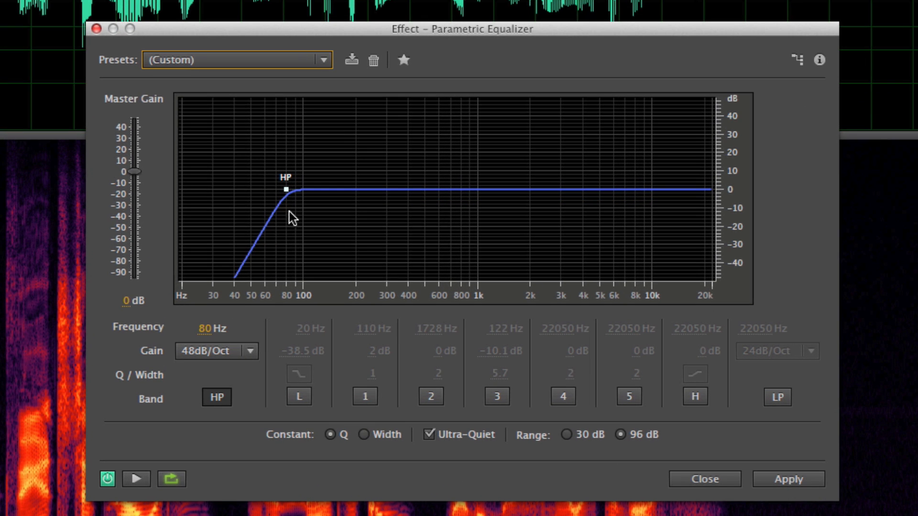
Step: Try other cutoffs and a 6 dB/Oct slope, then settle the high-pass at 80 Hz, 48 dB/Oct
left_click_drag(283, 188, 290, 193)
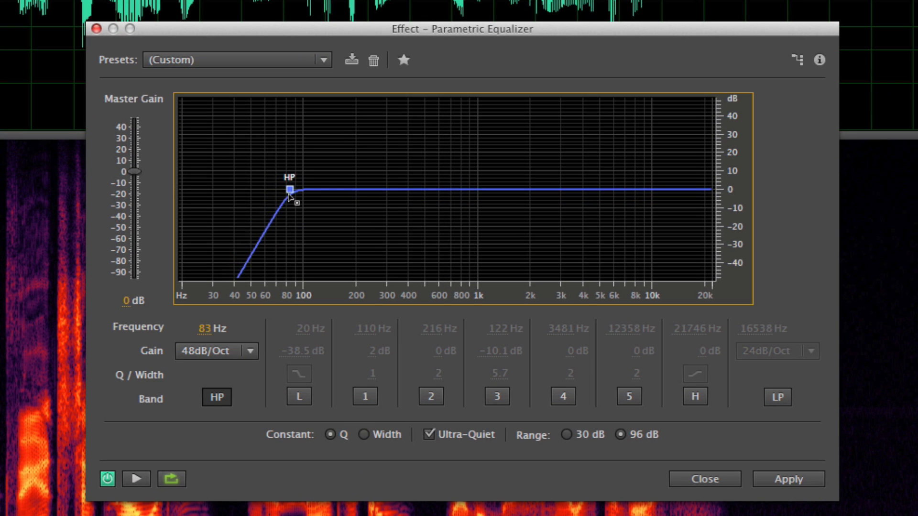
left_click_drag(289, 188, 245, 189)
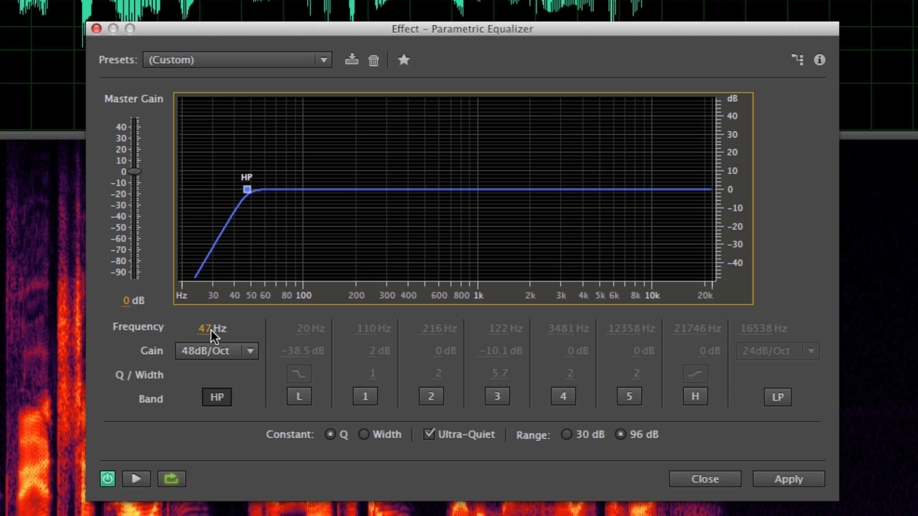
type("80")
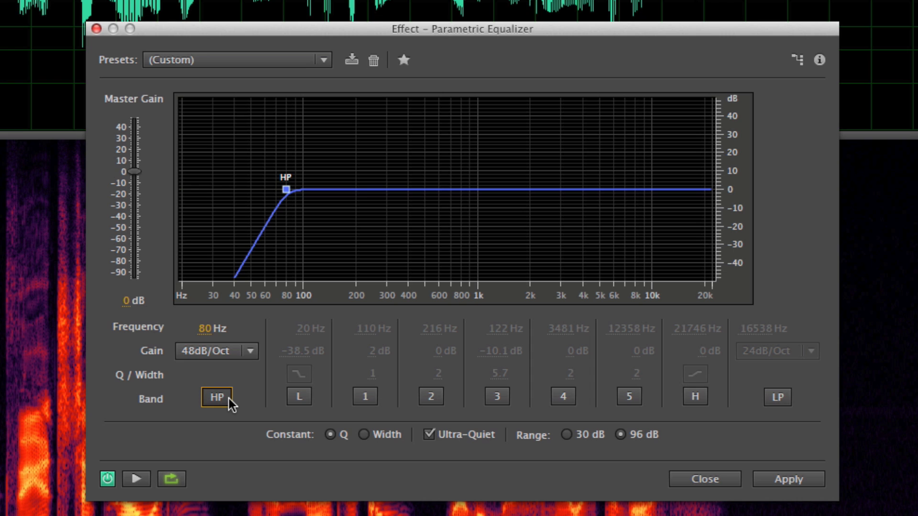
left_click(216, 351)
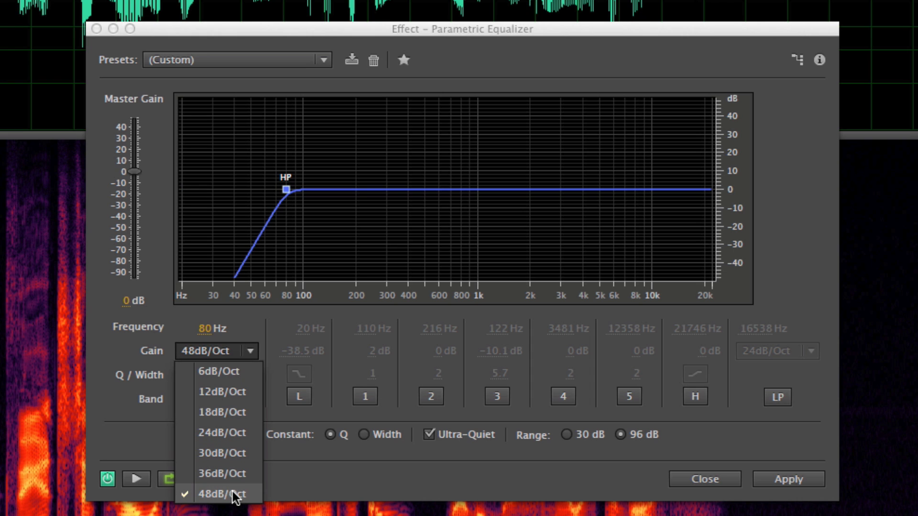
left_click(221, 371)
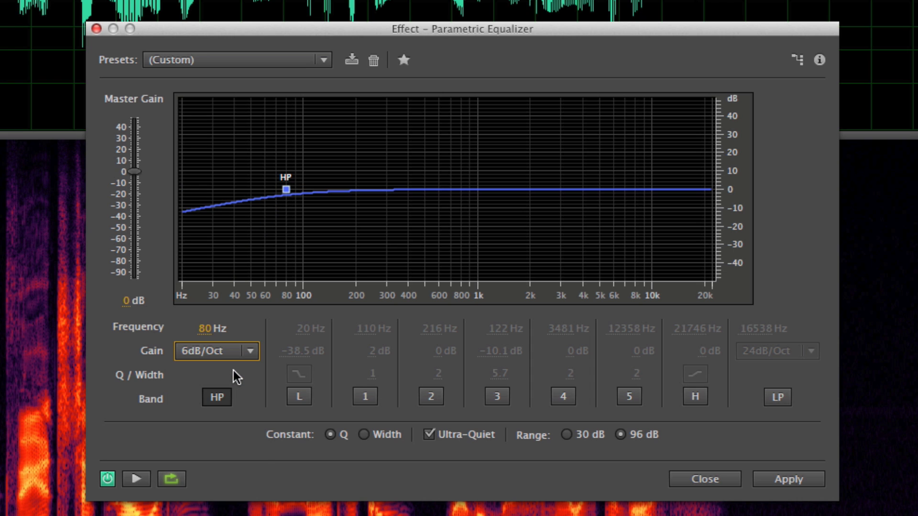
left_click(216, 351)
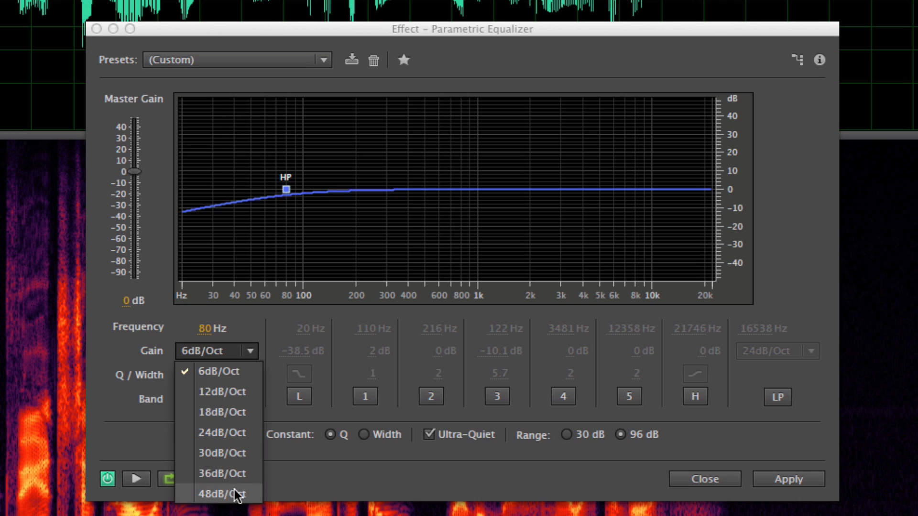
left_click(221, 495)
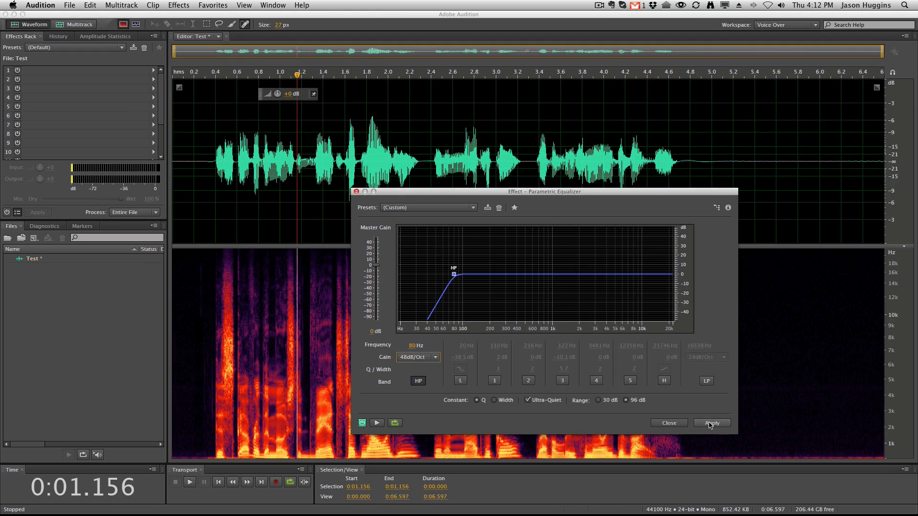
Step: Apply the 80 Hz, 48 dB/Oct high-pass equalizer to the recording
left_click(711, 422)
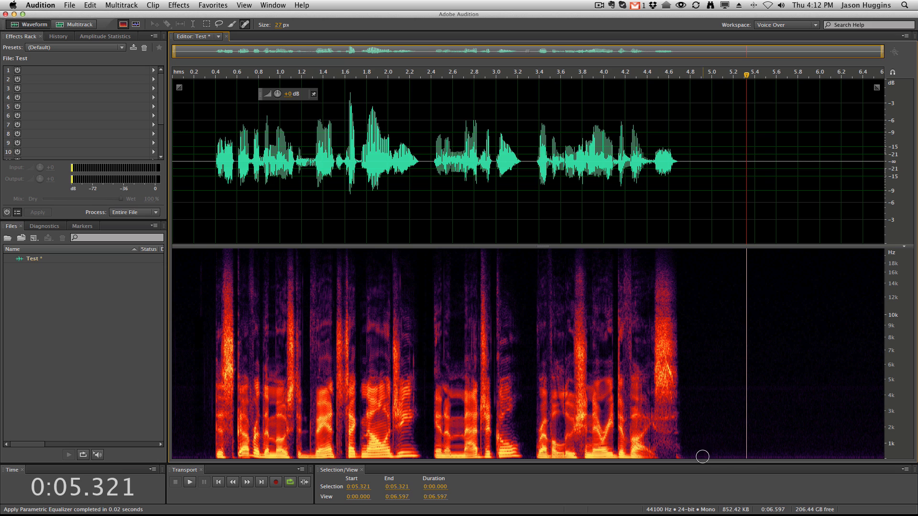
mouse_move(739, 452)
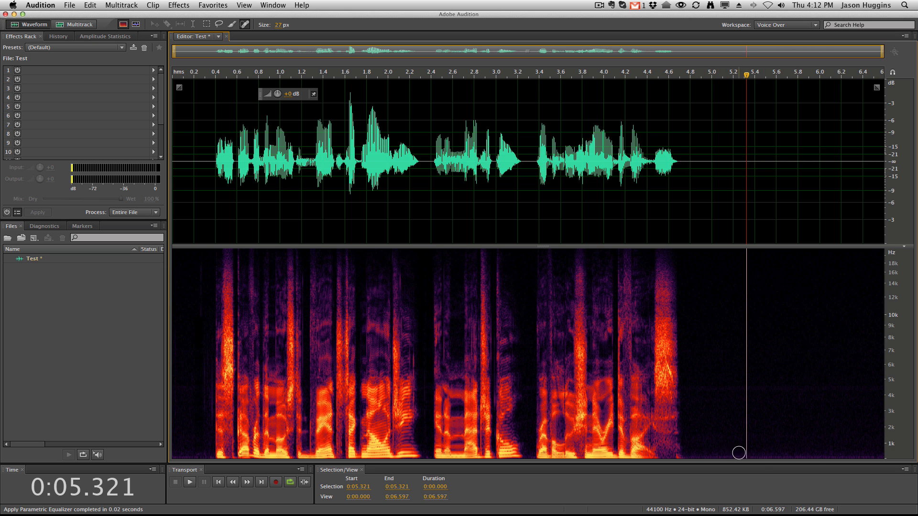
mouse_move(442, 457)
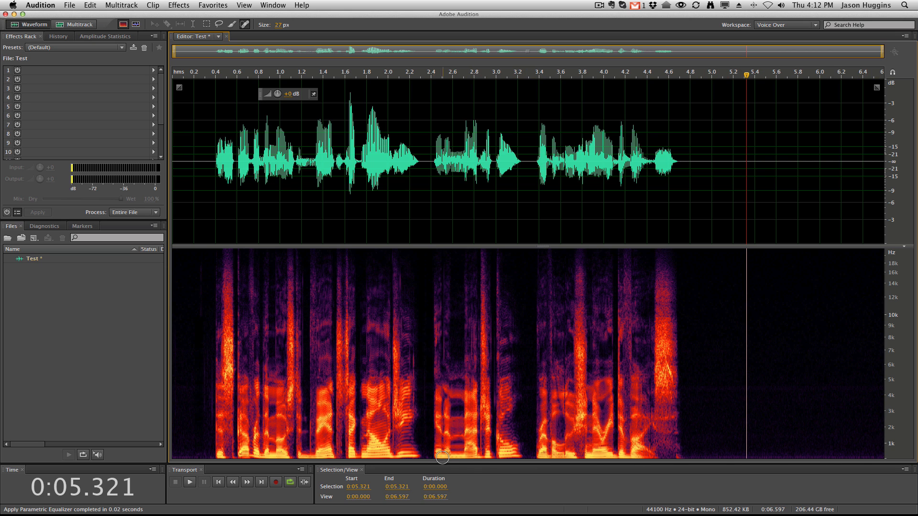
mouse_move(658, 470)
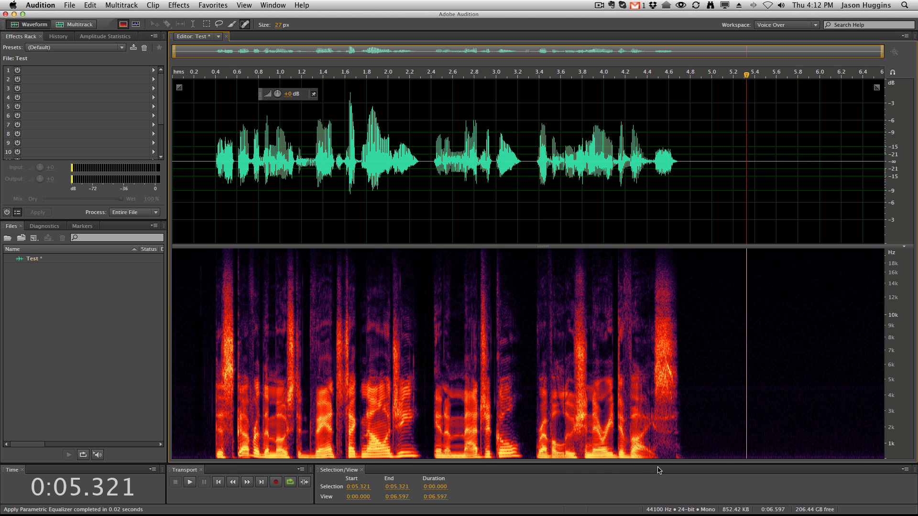
mouse_move(431, 187)
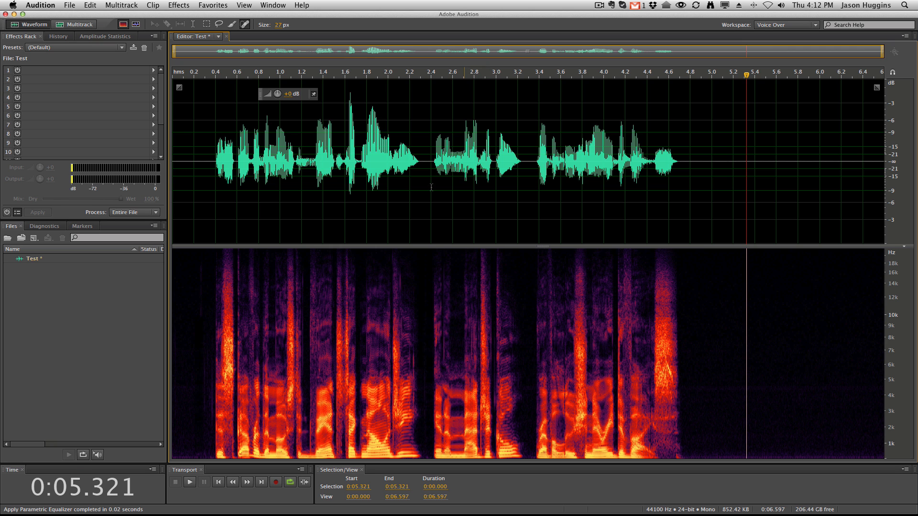
Step: Apply a Graphic Equalizer (30 Bands) with bands up to 80 Hz pulled down to −60 dB
left_click(212, 5)
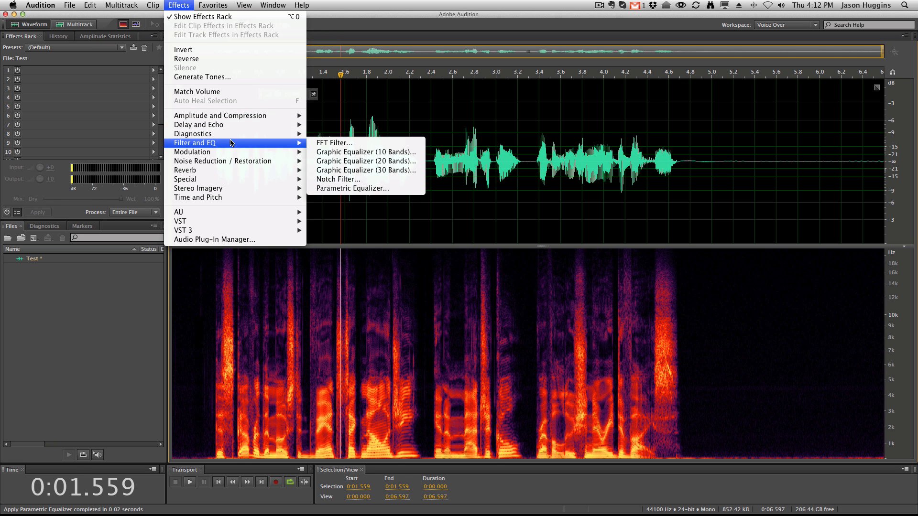
left_click(365, 170)
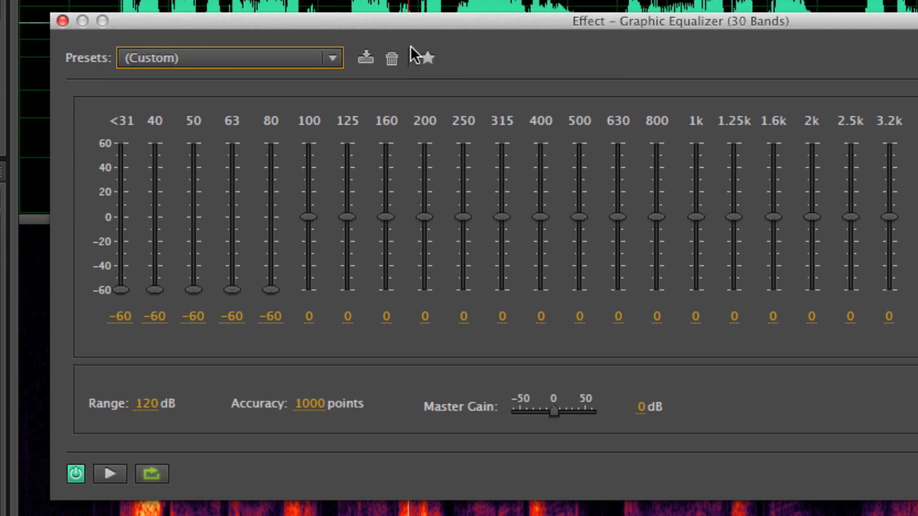
mouse_move(281, 284)
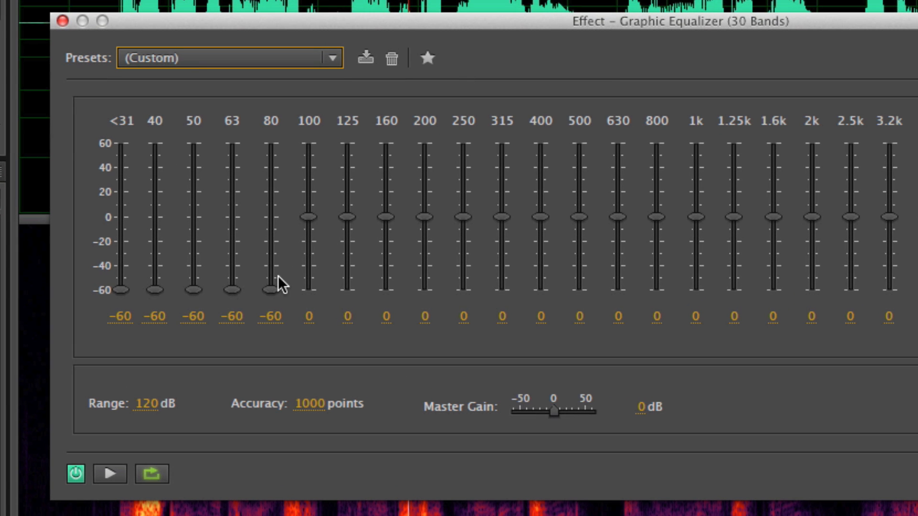
left_click_drag(270, 290, 270, 244)
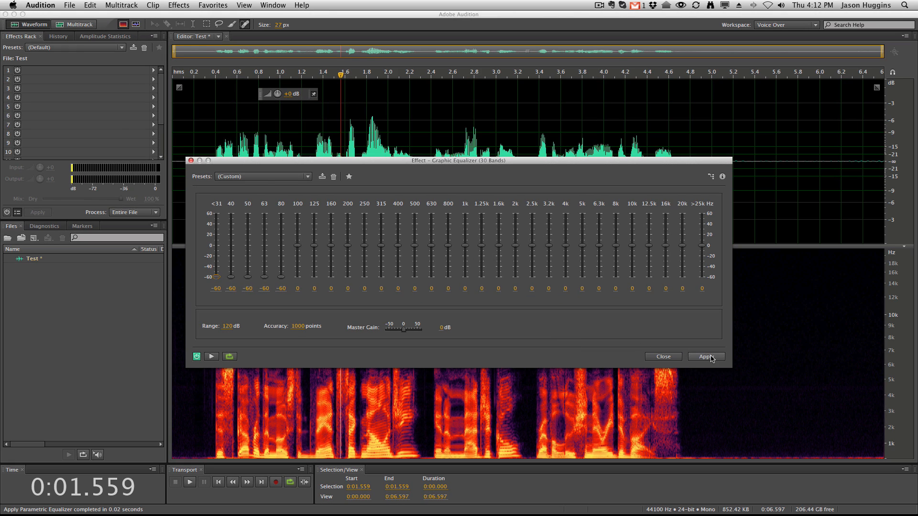
left_click(706, 357)
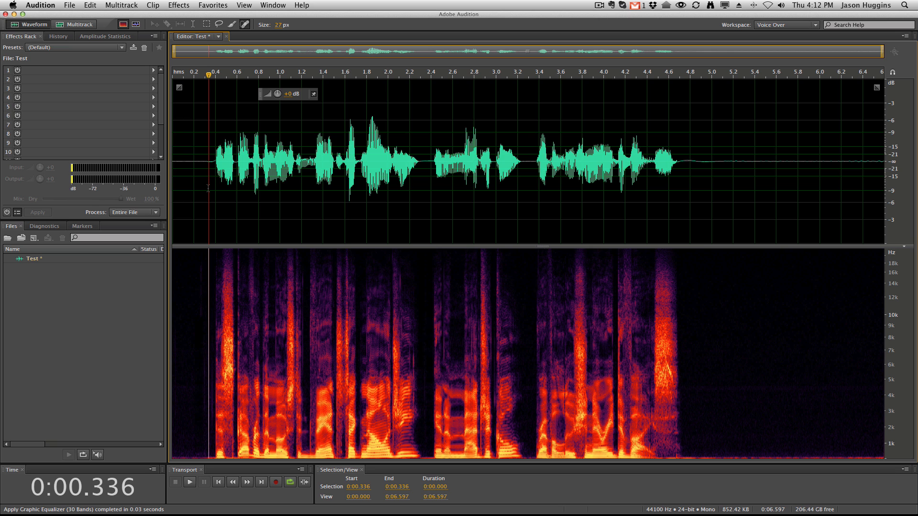
Step: Play the equalized recording from about a quarter second in to hear the result
left_click(189, 482)
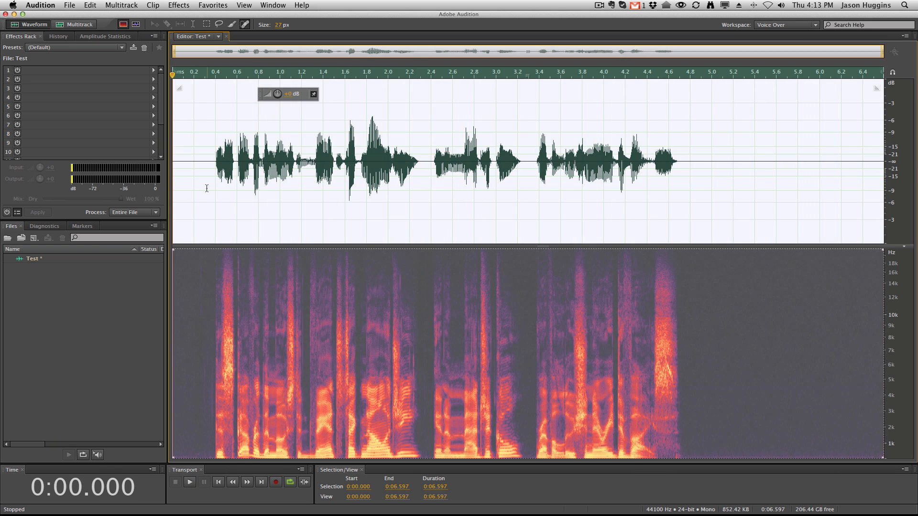
left_click(189, 482)
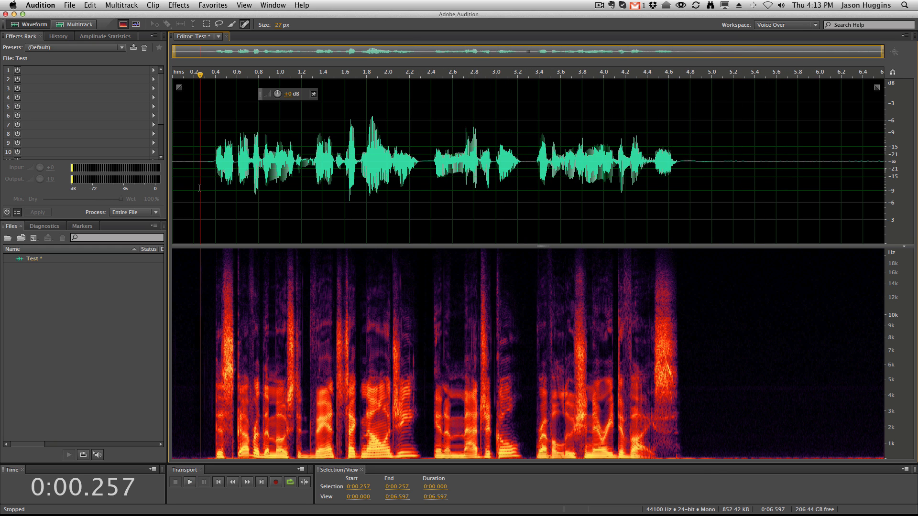
left_click(189, 482)
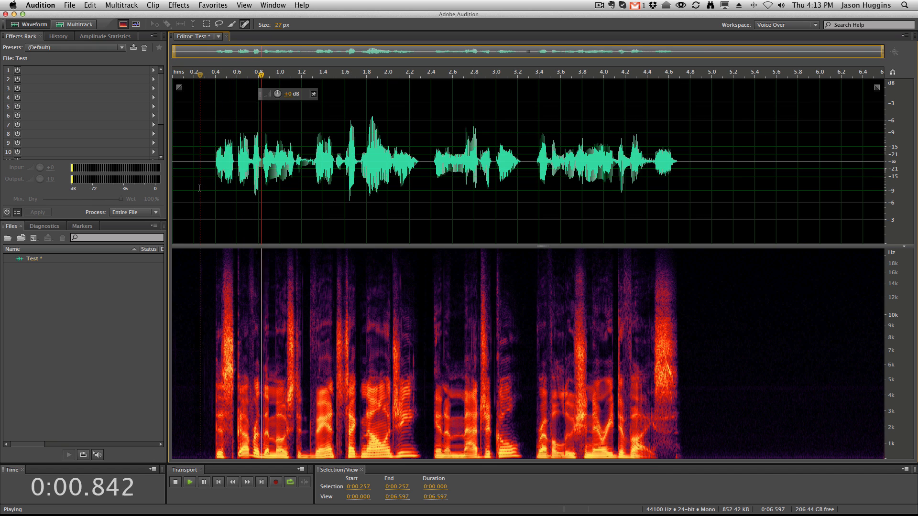